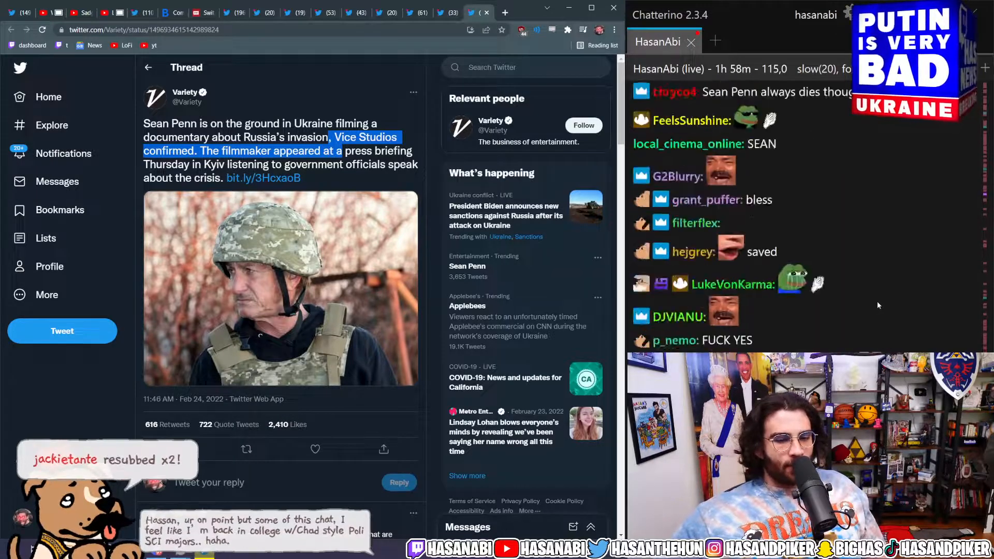
Step: Scroll the Variety Sean Penn thread down to the Ukrainian statement praising his courage
{"action": "scroll", "scroll_direction": "down", "scroll_amount": 3}
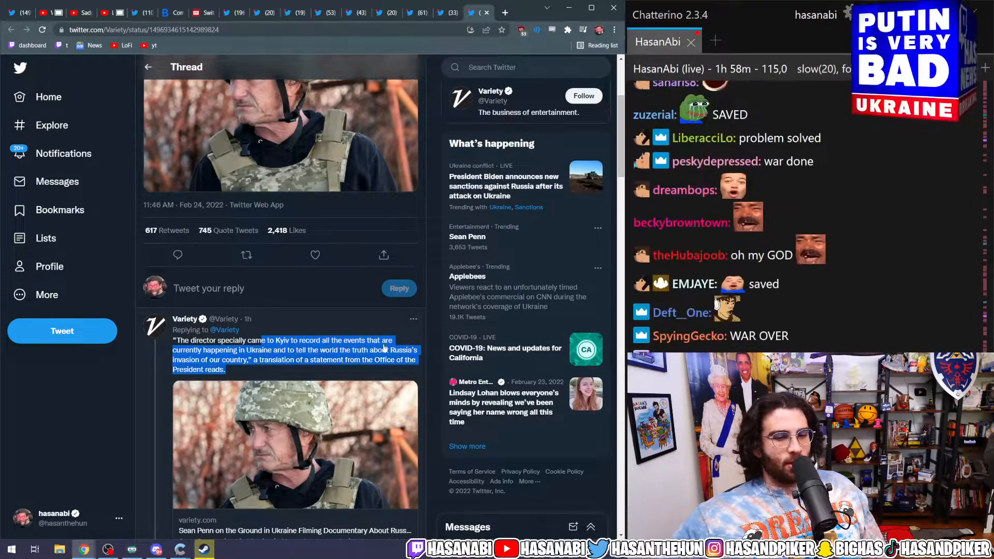
{"action": "scroll", "scroll_direction": "down", "scroll_amount": 3}
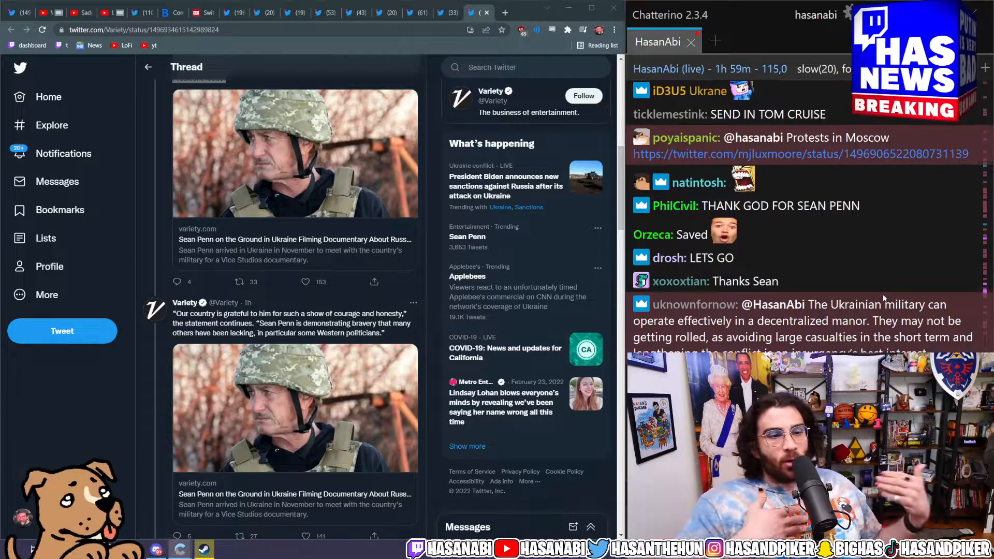
{"action": "scroll", "scroll_direction": "down", "scroll_amount": 3}
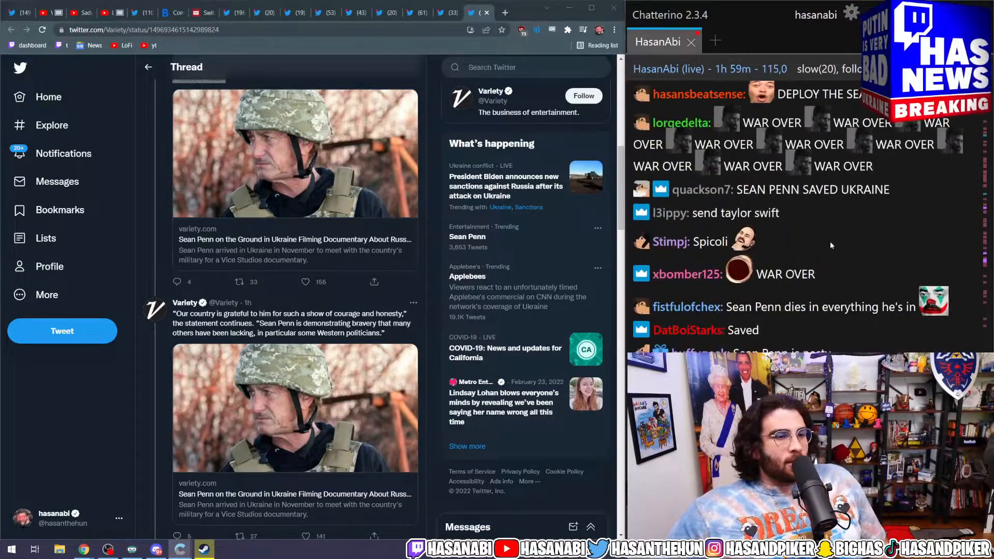
{"action": "scroll", "scroll_direction": "down", "scroll_amount": 3}
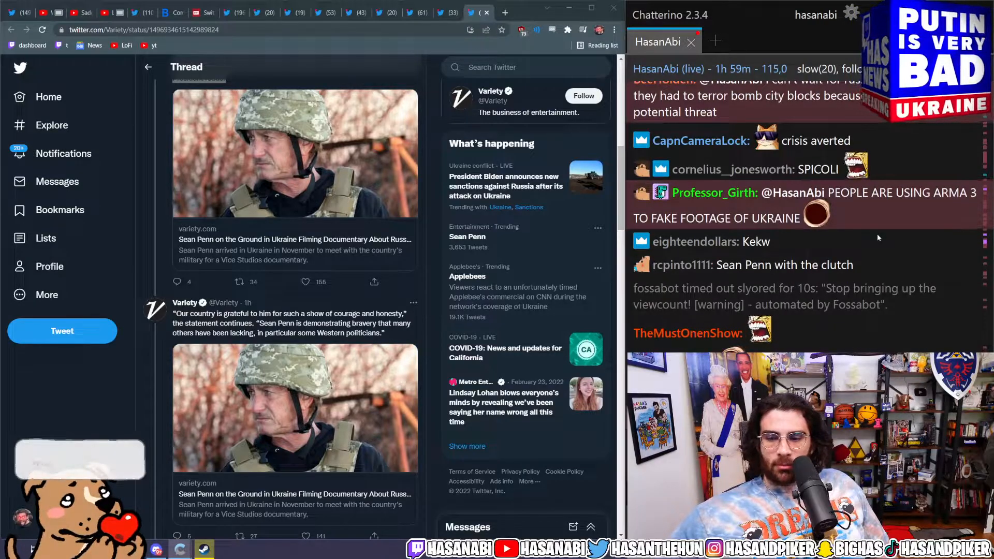
{"action": "scroll", "scroll_direction": "down", "scroll_amount": 3}
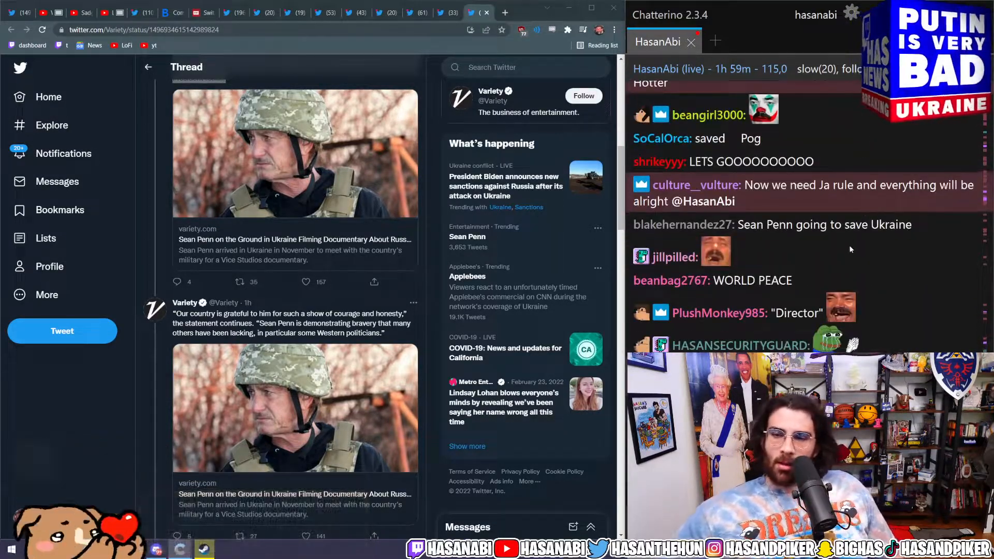
{"action": "scroll", "scroll_direction": "down", "scroll_amount": 3}
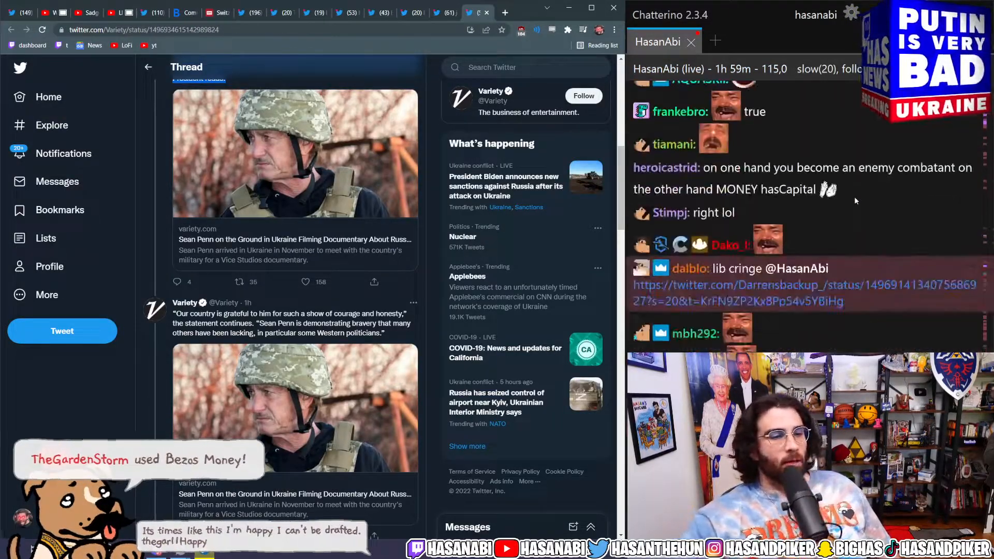
{"action": "scroll", "scroll_direction": "down", "scroll_amount": 3}
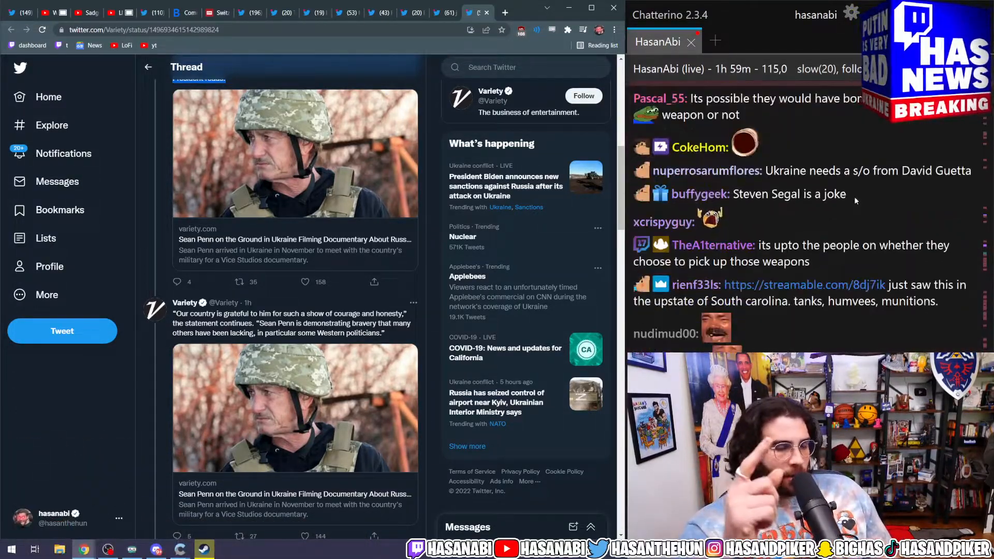
{"action": "scroll", "scroll_direction": "down", "scroll_amount": 3}
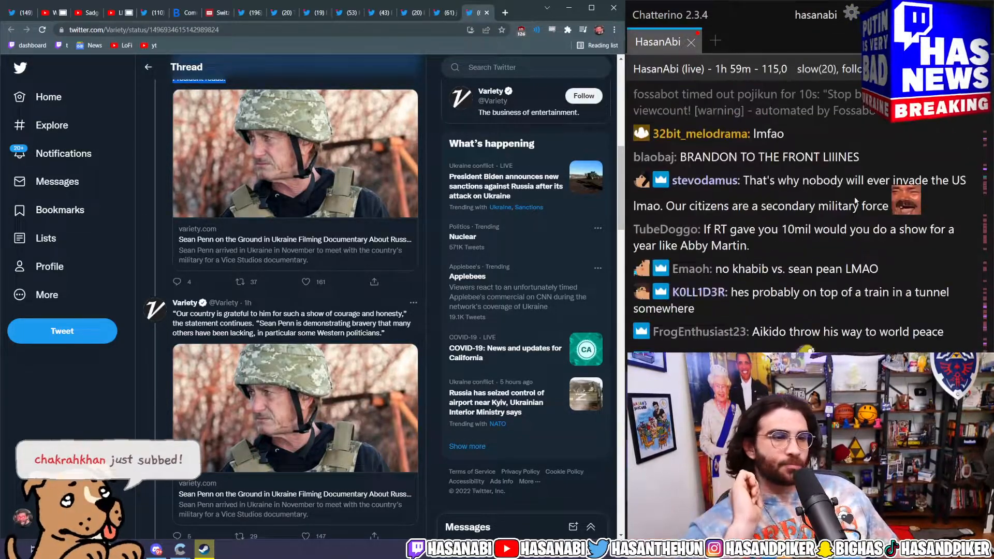
{"action": "scroll", "scroll_direction": "down", "scroll_amount": 3}
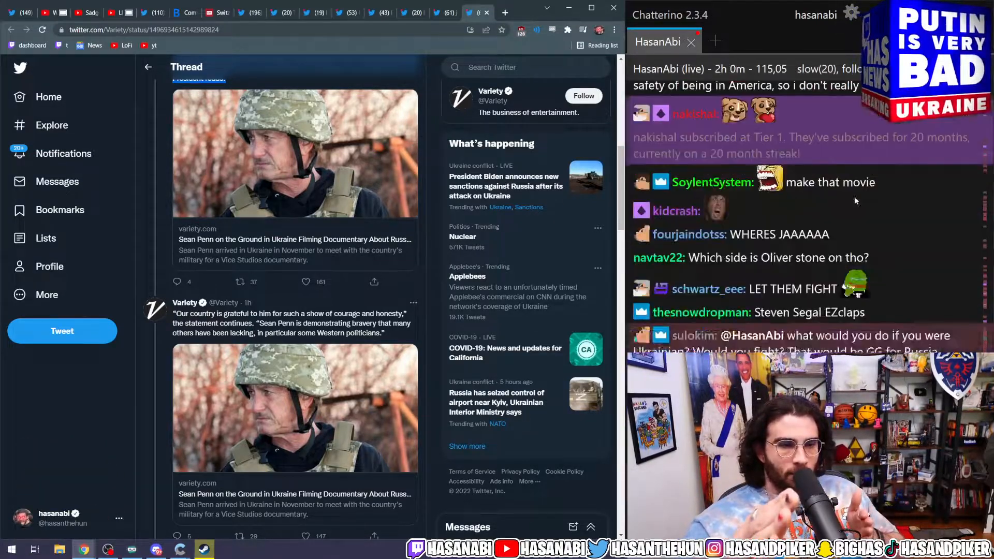
{"action": "scroll", "scroll_direction": "down", "scroll_amount": 3}
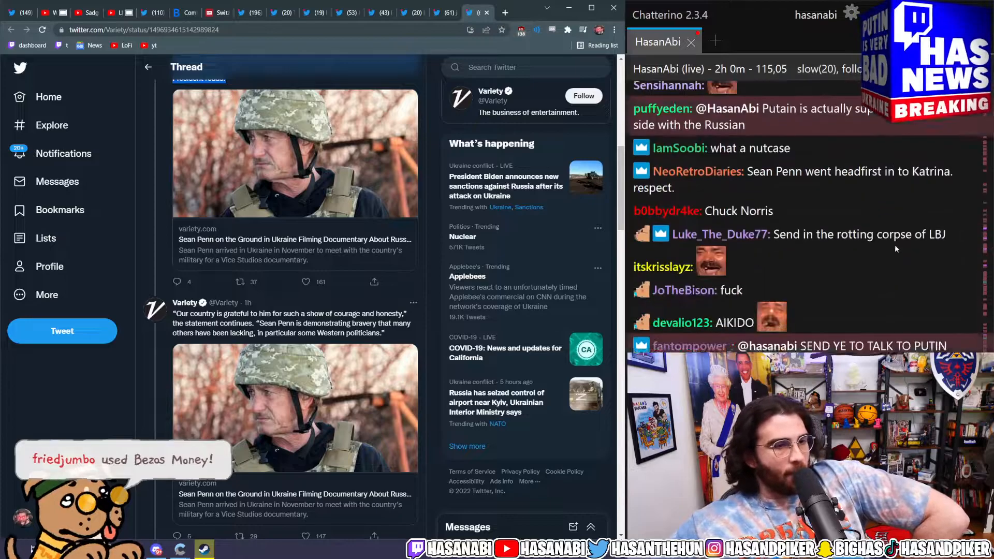
Step: Scroll through the Bernie Sanders tweet calling Putin the poster boy for greed and oligarchy
{"action": "scroll", "scroll_direction": "down", "scroll_amount": 3}
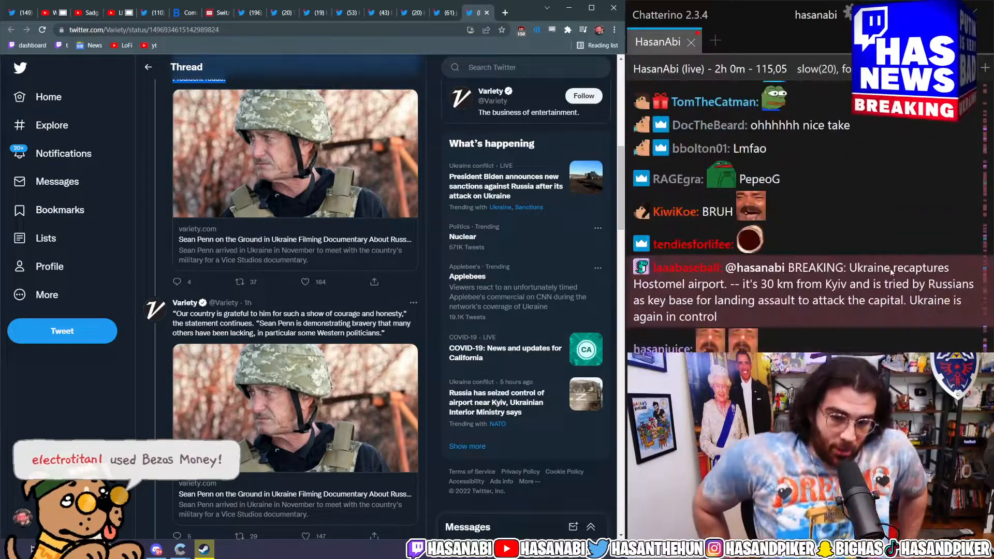
{"action": "scroll", "scroll_direction": "down", "scroll_amount": 3}
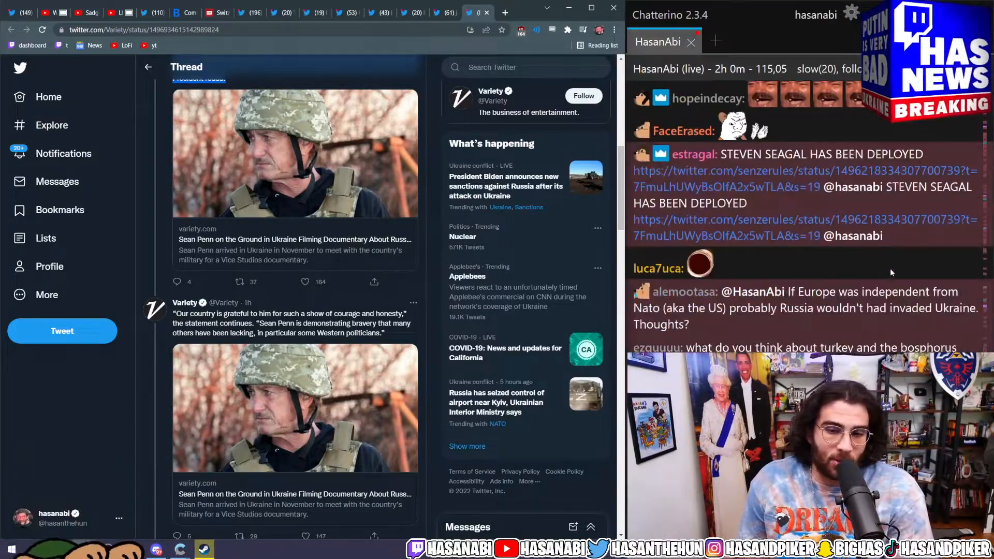
{"action": "scroll", "scroll_direction": "down", "scroll_amount": 3}
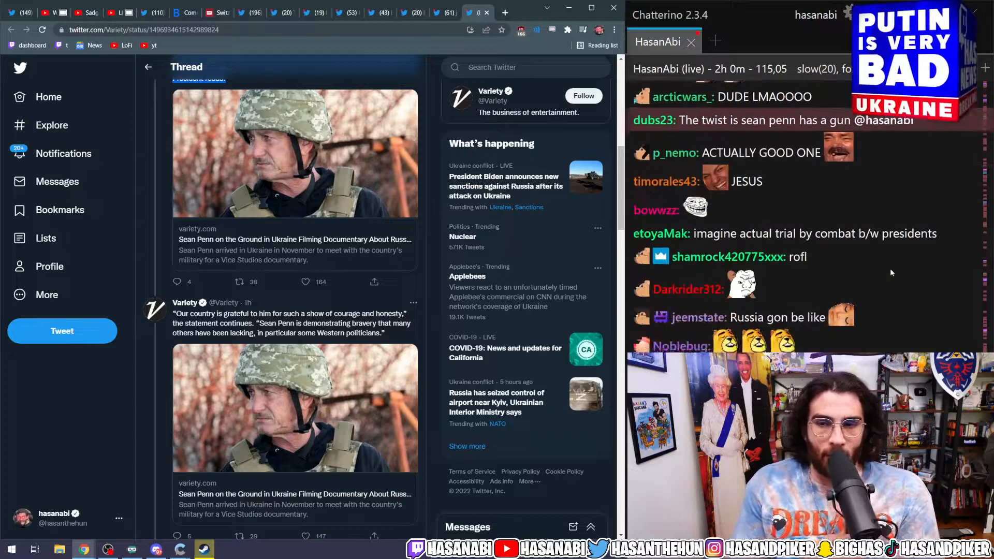
{"action": "scroll", "scroll_direction": "down", "scroll_amount": 3}
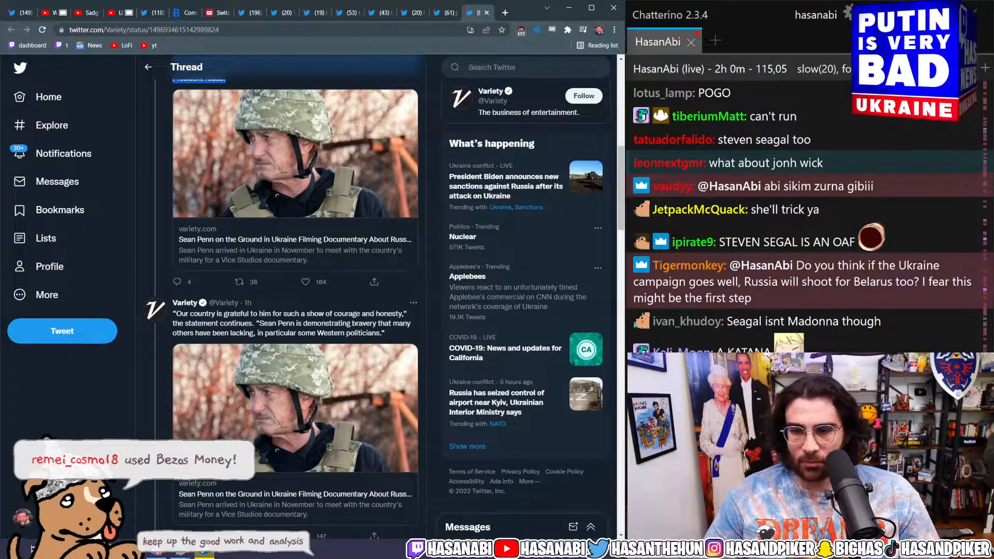
{"action": "scroll", "scroll_direction": "down", "scroll_amount": 3}
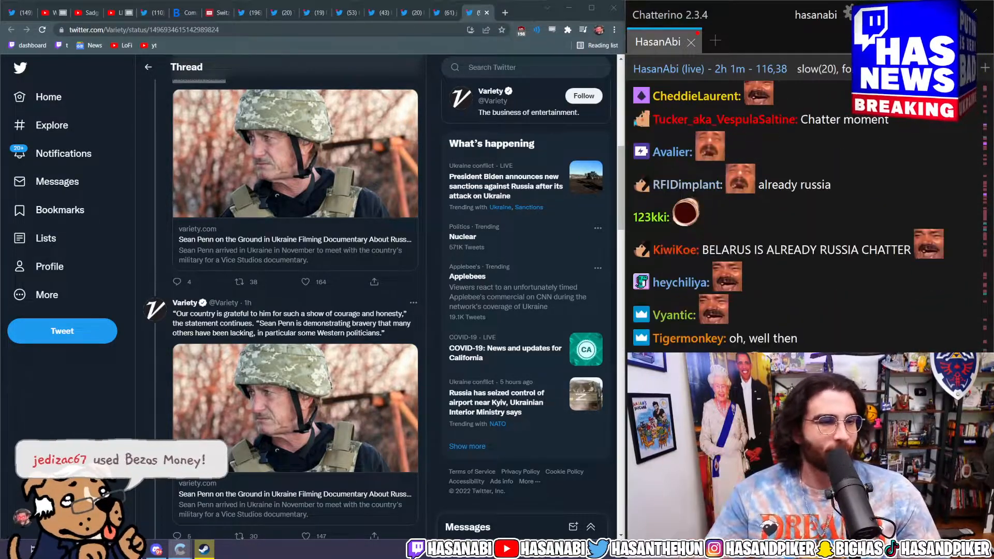
{"action": "scroll", "scroll_direction": "down", "scroll_amount": 3}
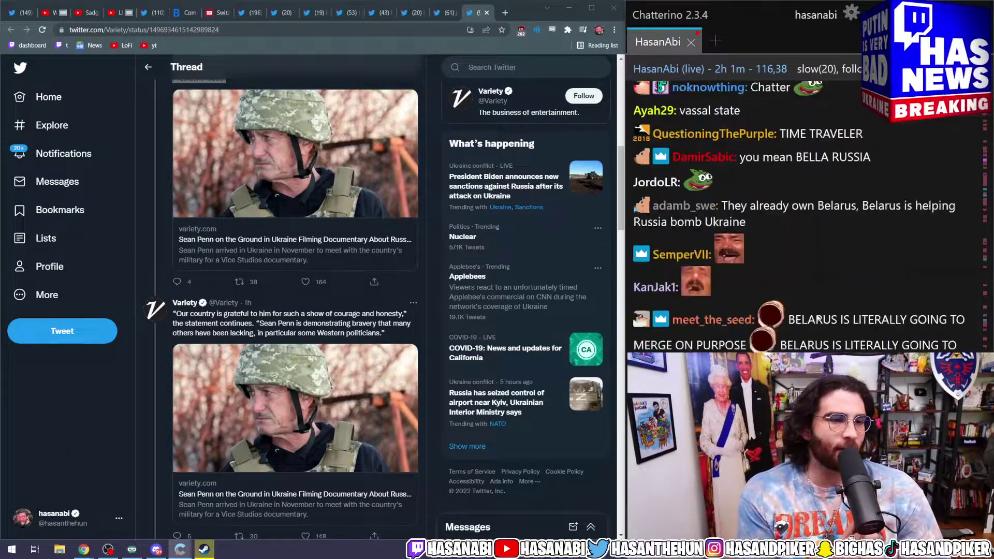
{"action": "scroll", "scroll_direction": "down", "scroll_amount": 3}
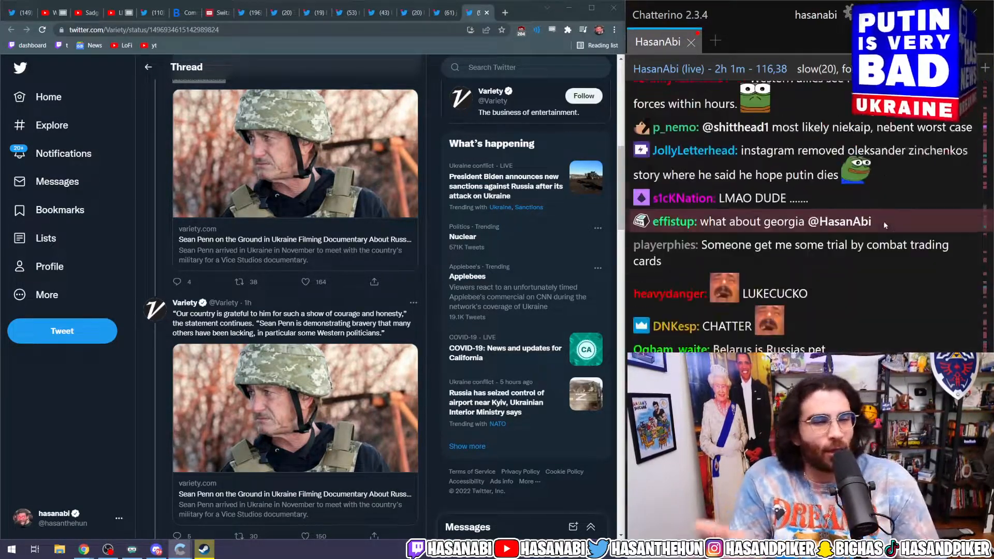
{"action": "scroll", "scroll_direction": "down", "scroll_amount": 3}
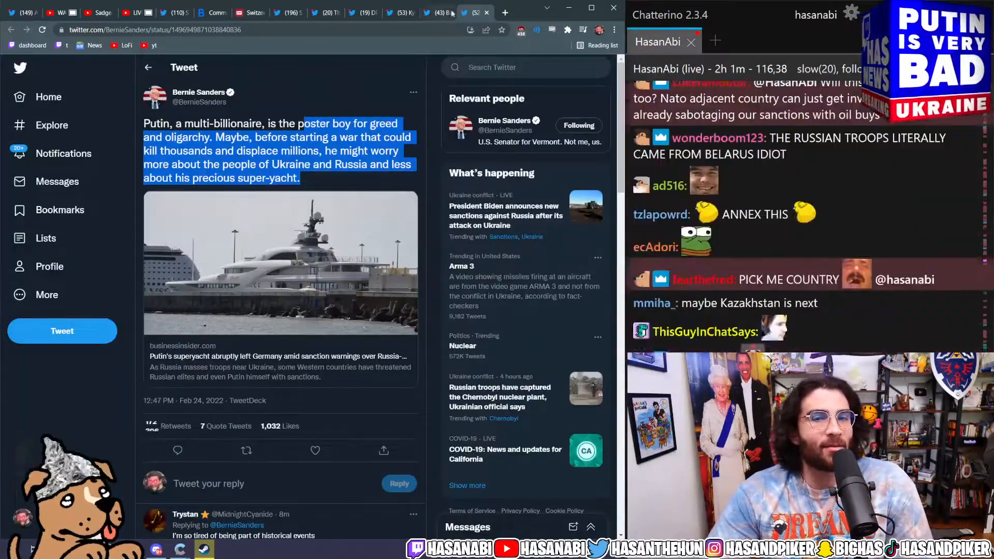
Step: Move past the Kyiv Post casualty tweet to the DRM Journal occupation map tweet
{"action": "left_click", "coordinate": [428, 12]}
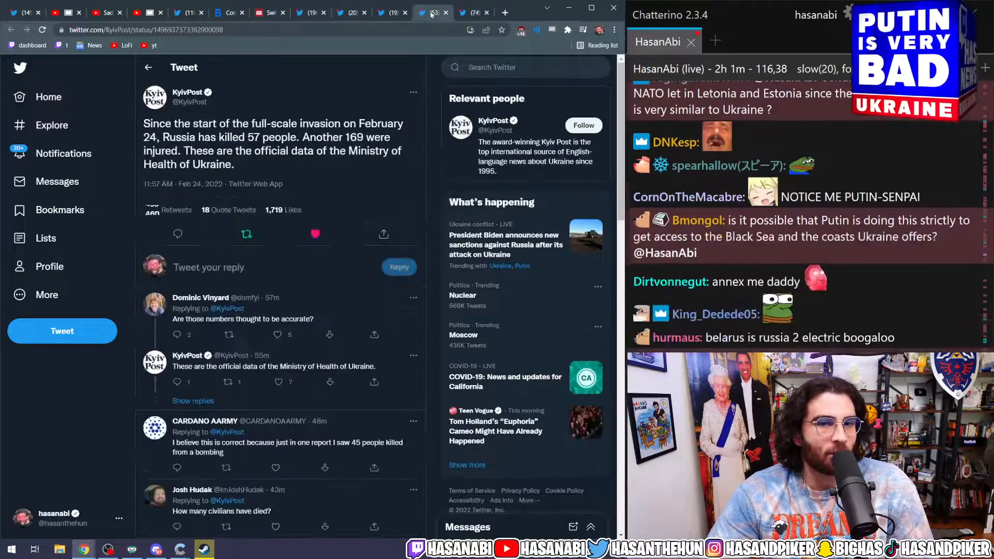
{"action": "left_click", "coordinate": [388, 12]}
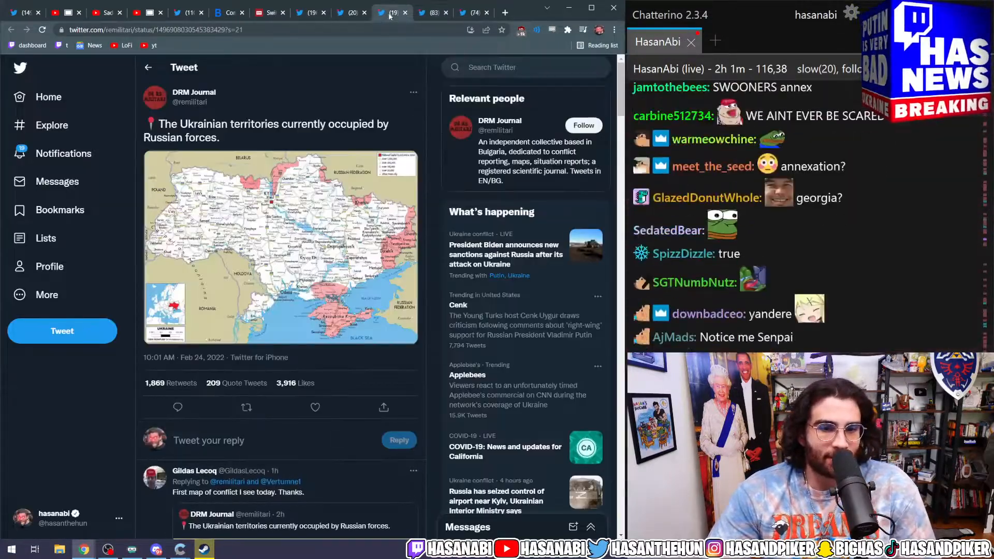
{"action": "left_click", "coordinate": [278, 247]}
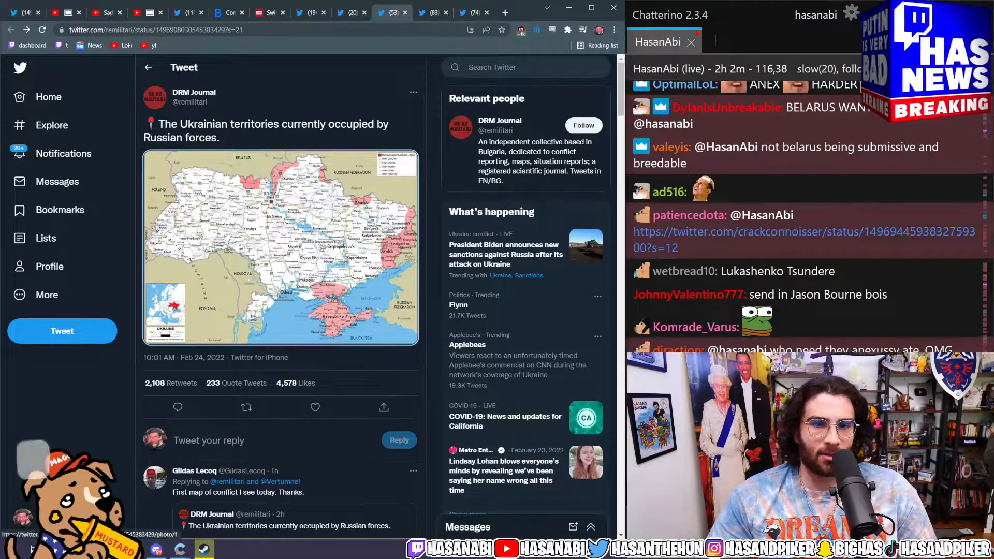
{"action": "scroll", "scroll_direction": "down", "scroll_amount": 3}
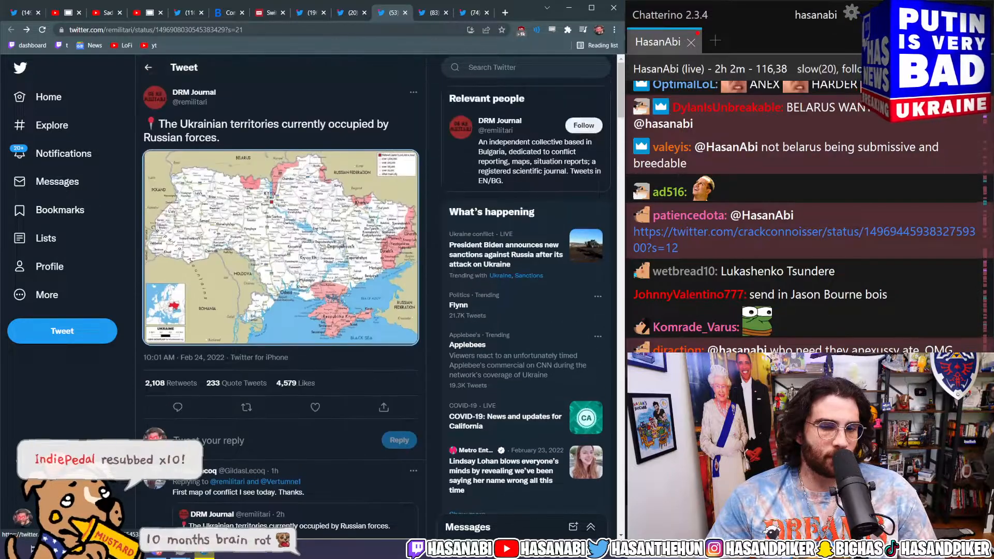
Step: Enlarge the DRM Journal map of Russian-occupied Ukrainian territories to full size
{"action": "left_click", "coordinate": [280, 247]}
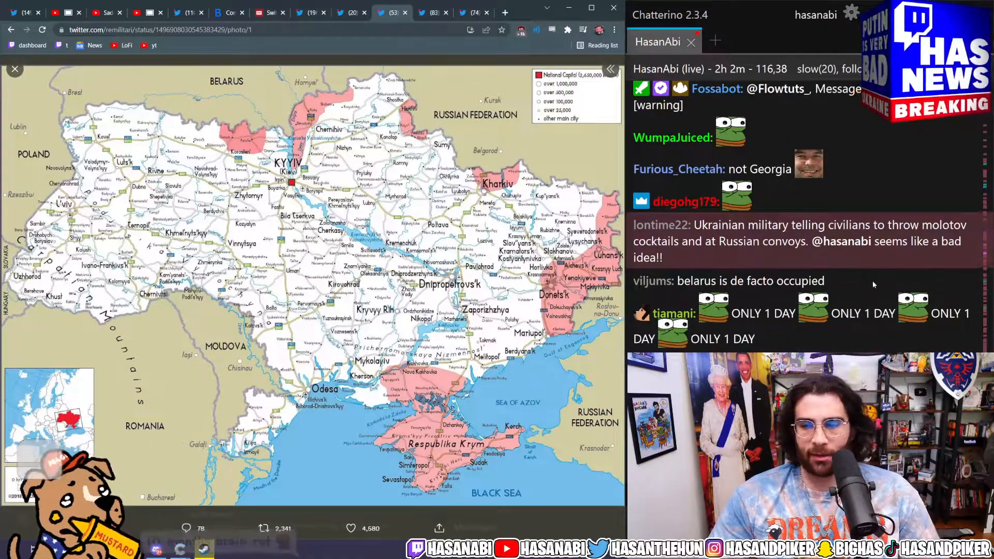
{"action": "scroll", "scroll_direction": "down", "scroll_amount": 3}
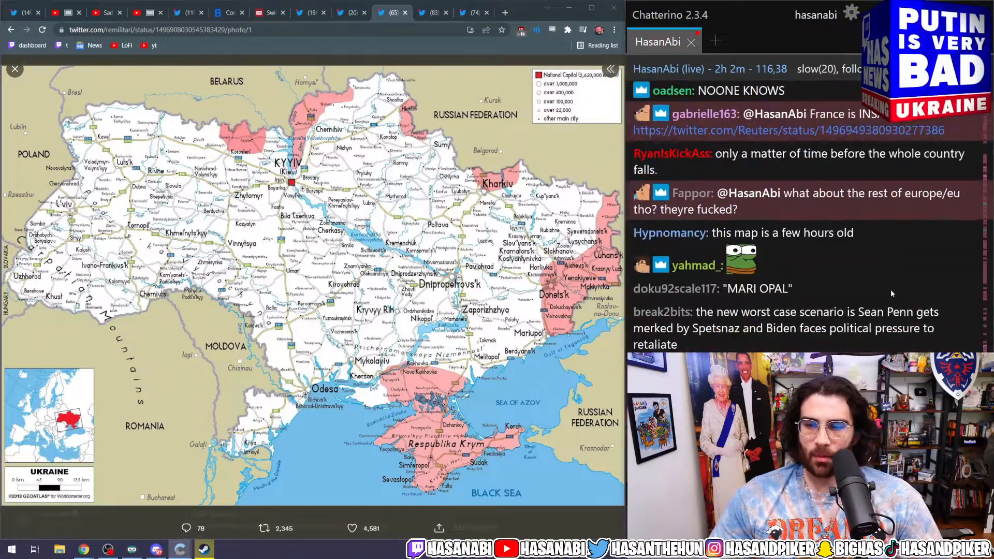
{"action": "mouse_move", "coordinate": [809, 136]}
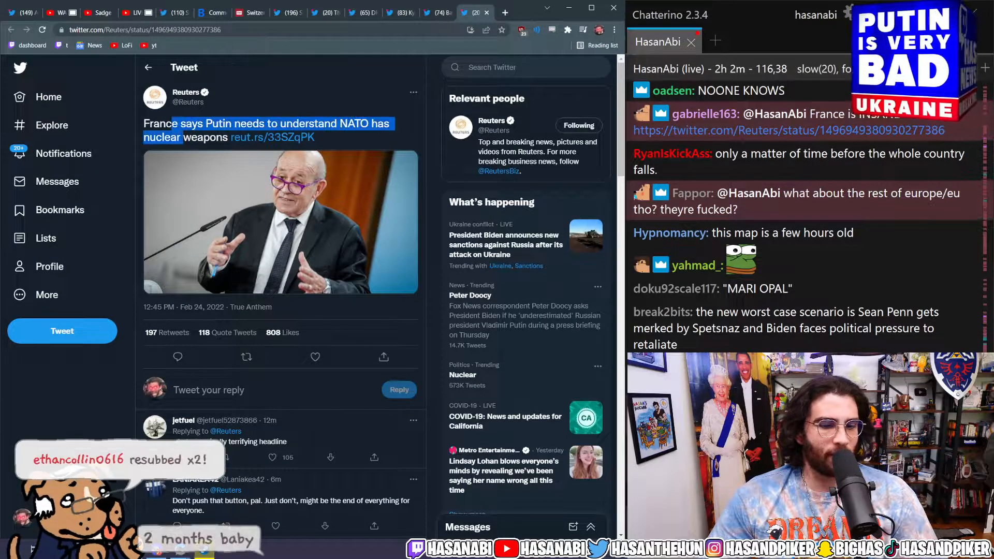
Step: Read past the Reuters France NATO tweet and open Justin Ling's Canada cyber-support thread
{"action": "scroll", "scroll_direction": "down", "scroll_amount": 3}
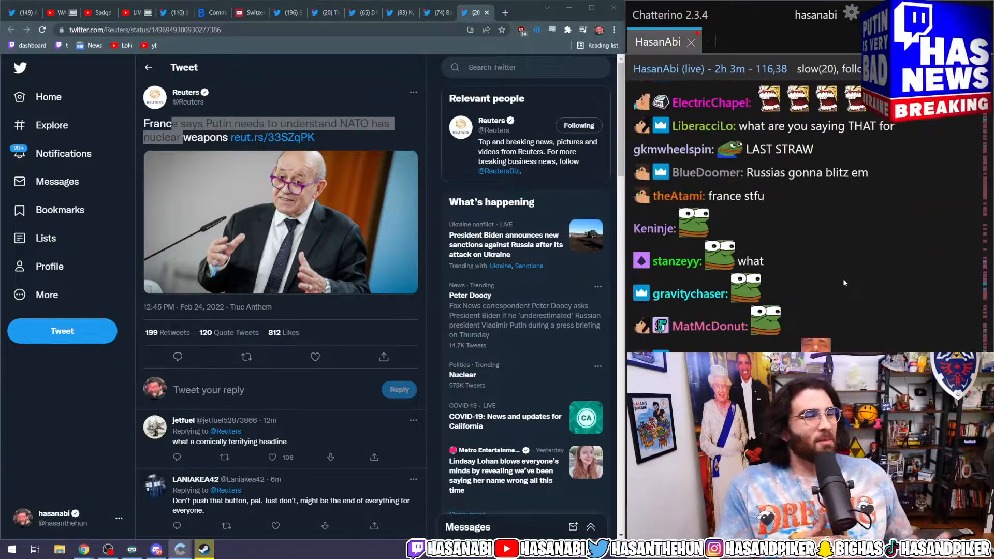
{"action": "scroll", "scroll_direction": "down", "scroll_amount": 3}
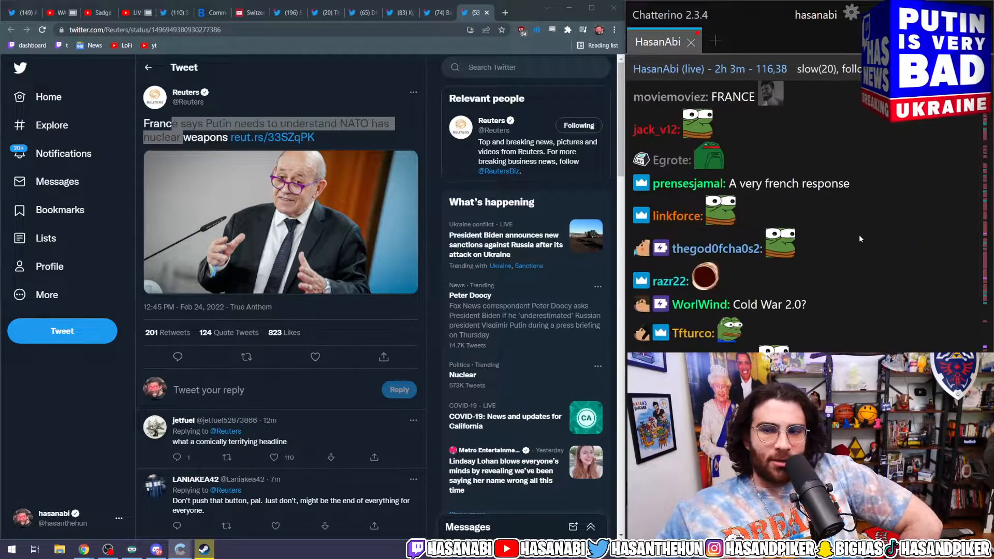
{"action": "scroll", "scroll_direction": "down", "scroll_amount": 3}
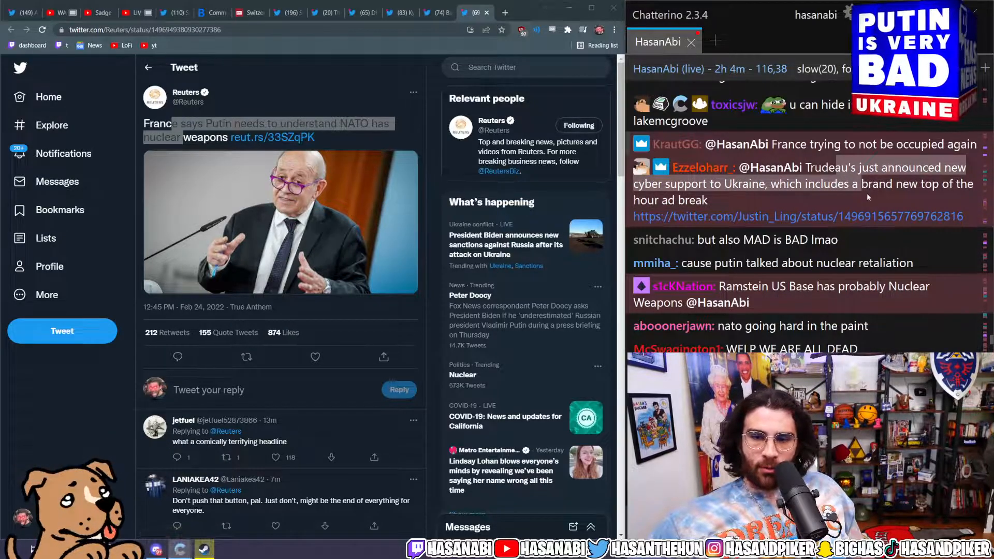
{"action": "mouse_move", "coordinate": [779, 216]}
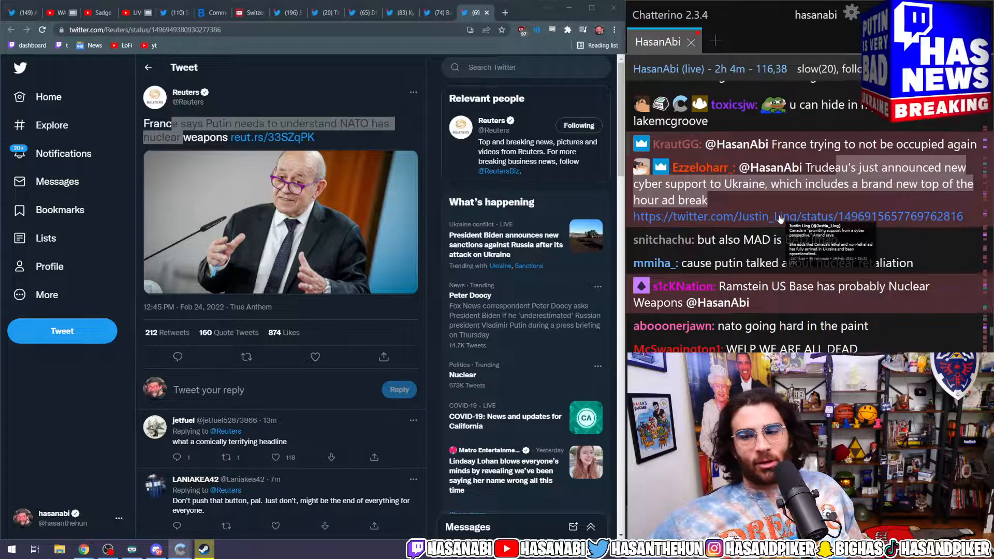
{"action": "left_click", "coordinate": [780, 216]}
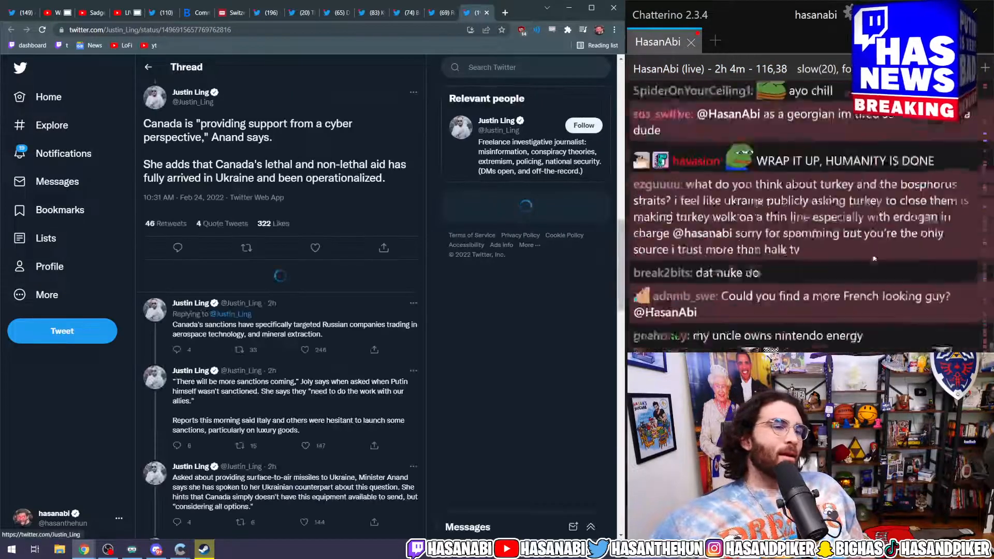